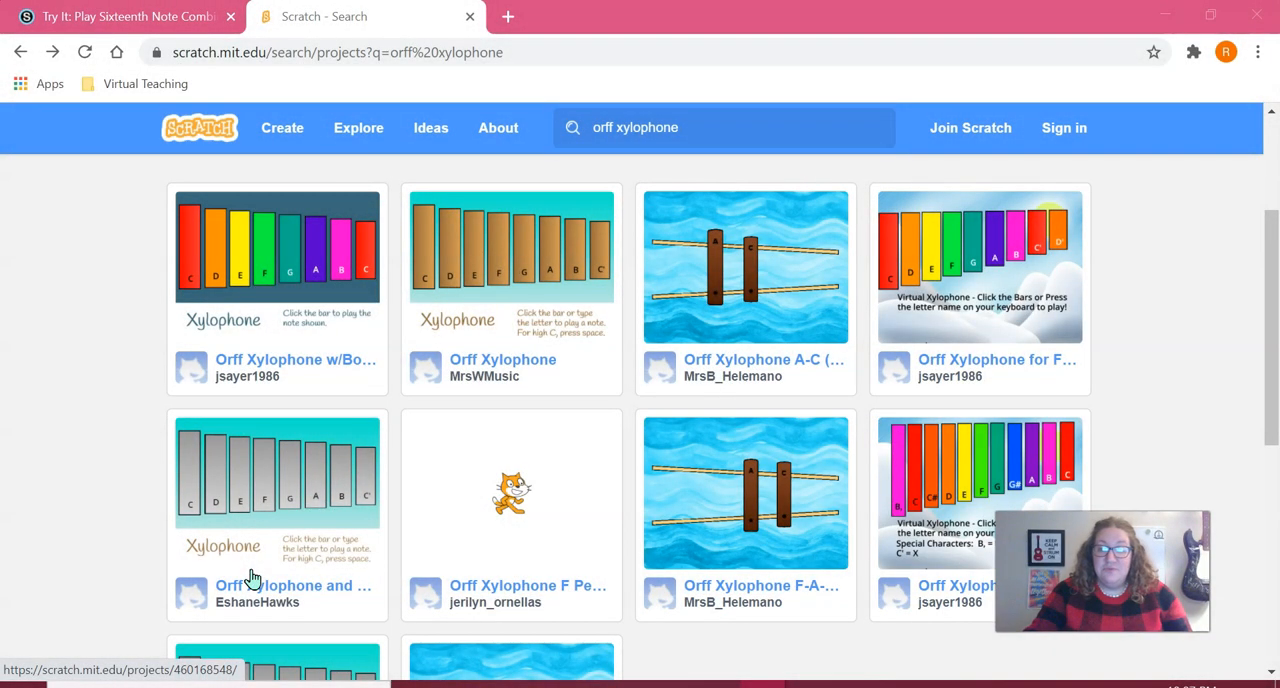
mouse_move(1174, 384)
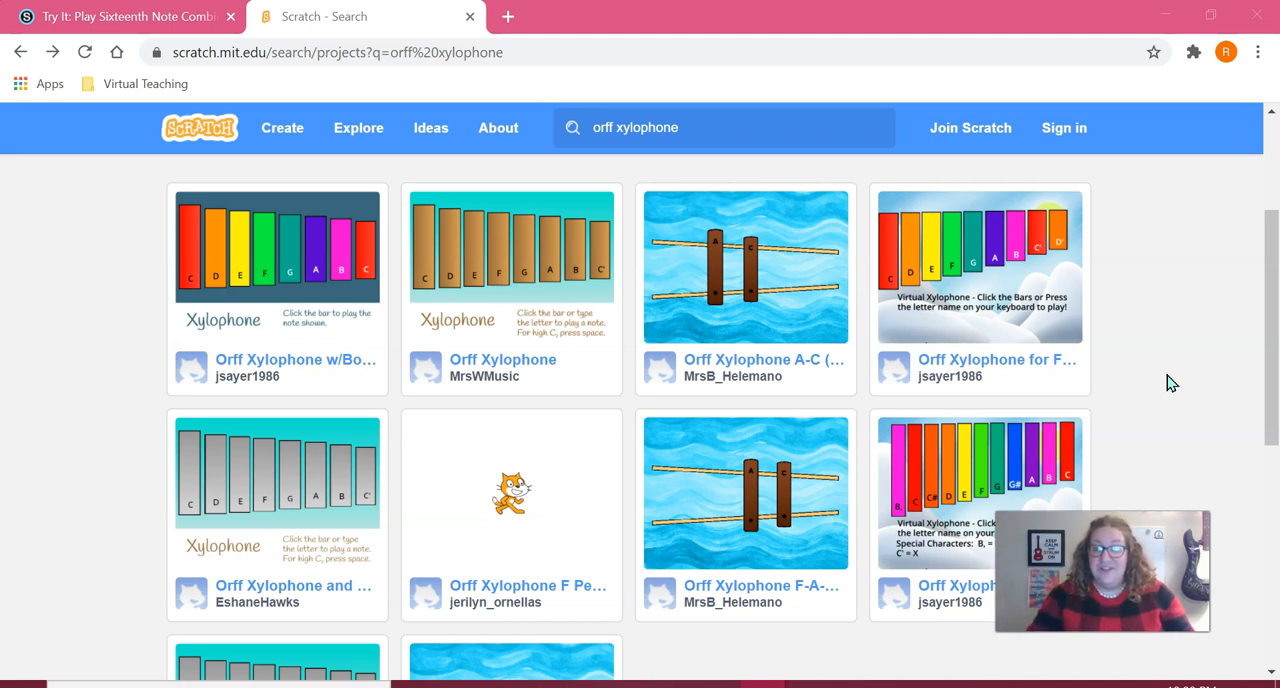
mouse_move(1189, 388)
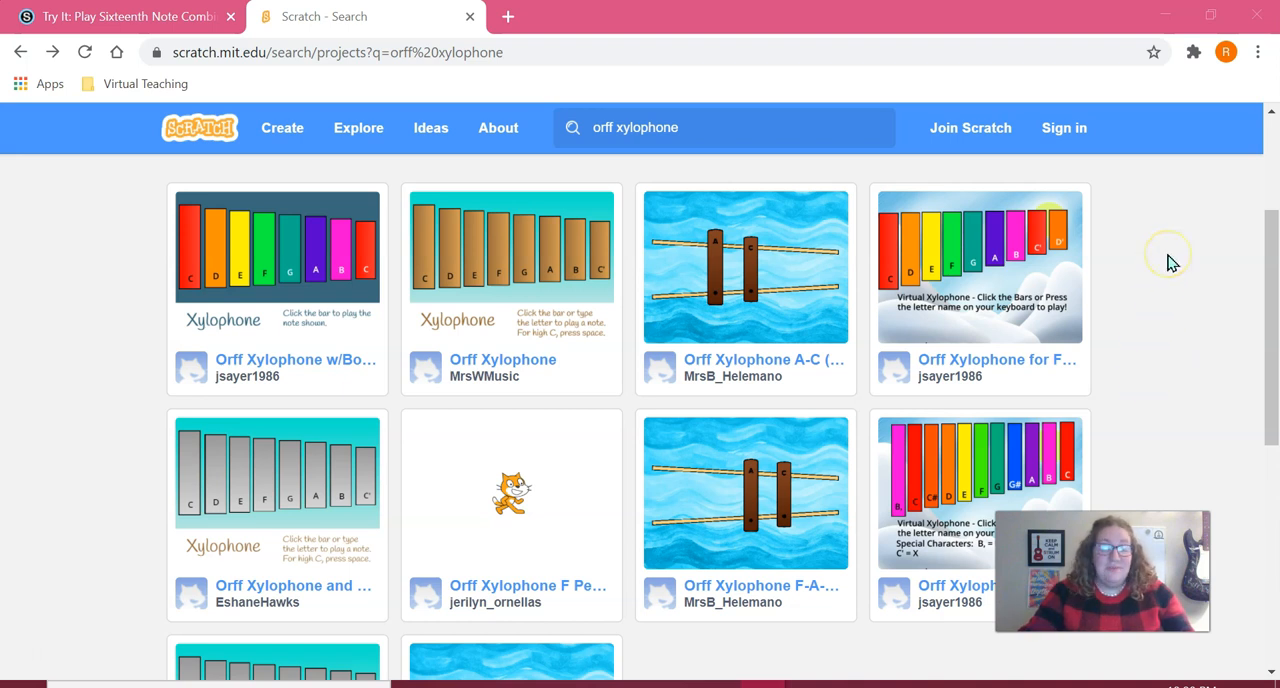
mouse_move(498, 237)
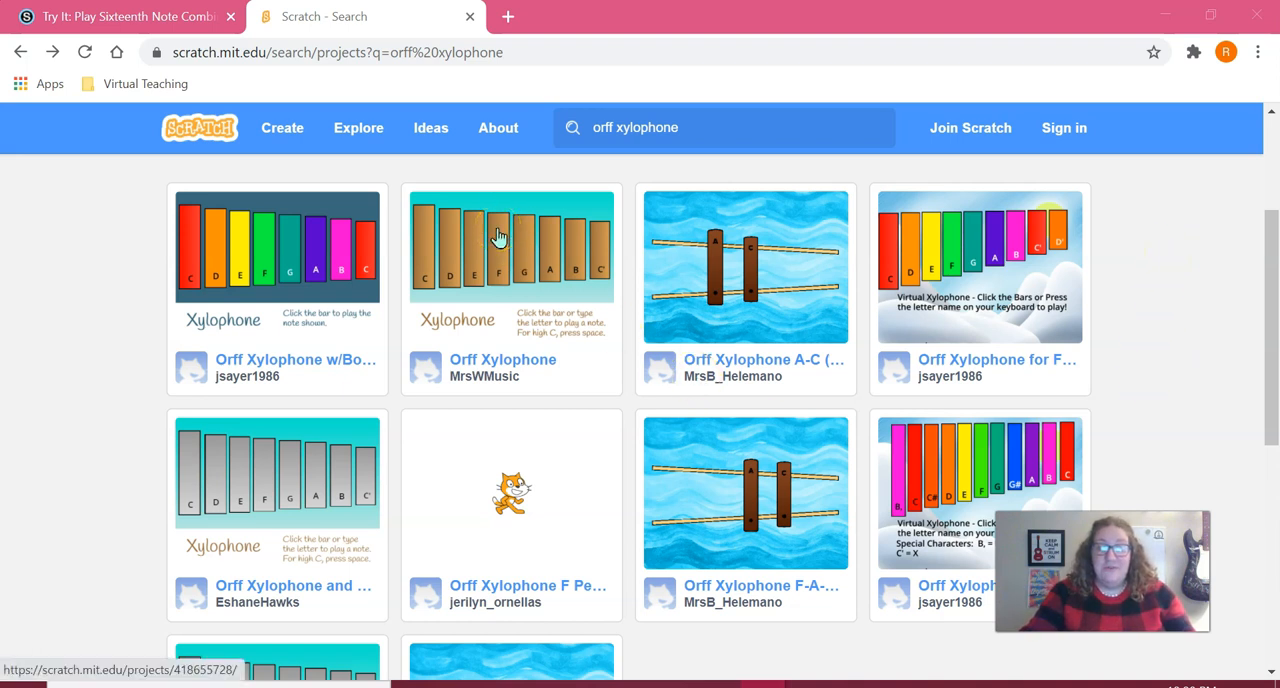
Open the Orff Xylophone project, start it with the green flag, and test the F bar
click(499, 237)
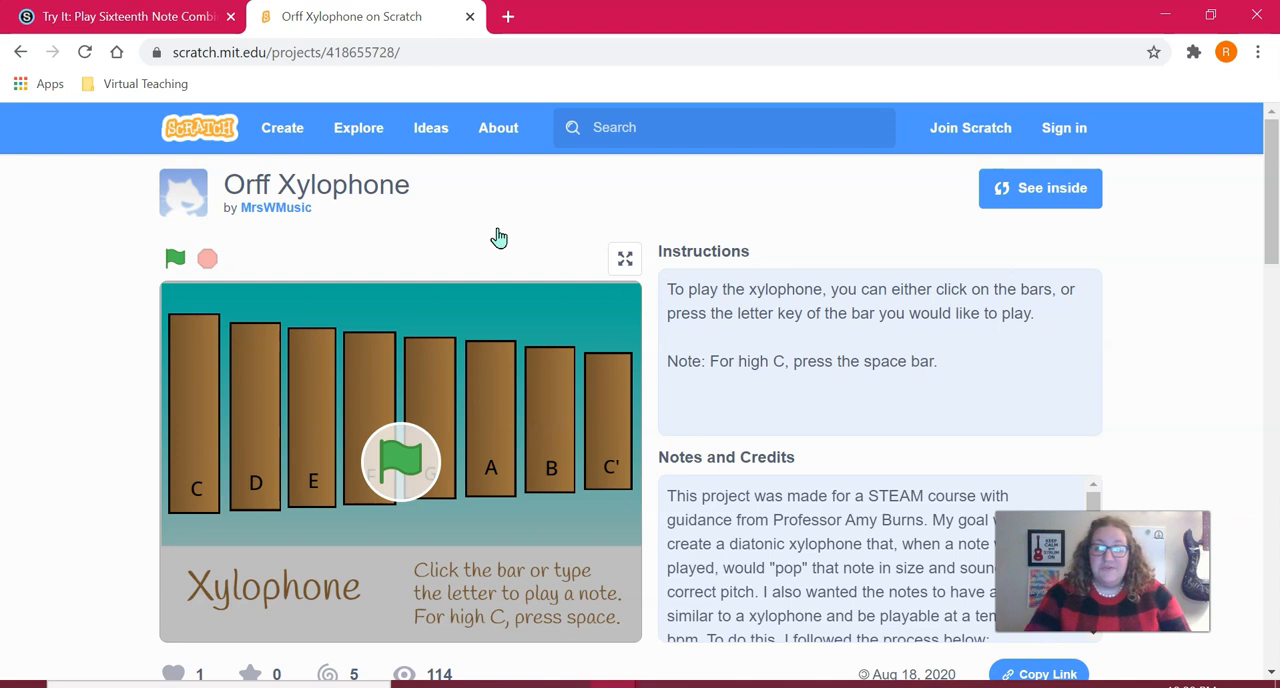
mouse_move(398, 485)
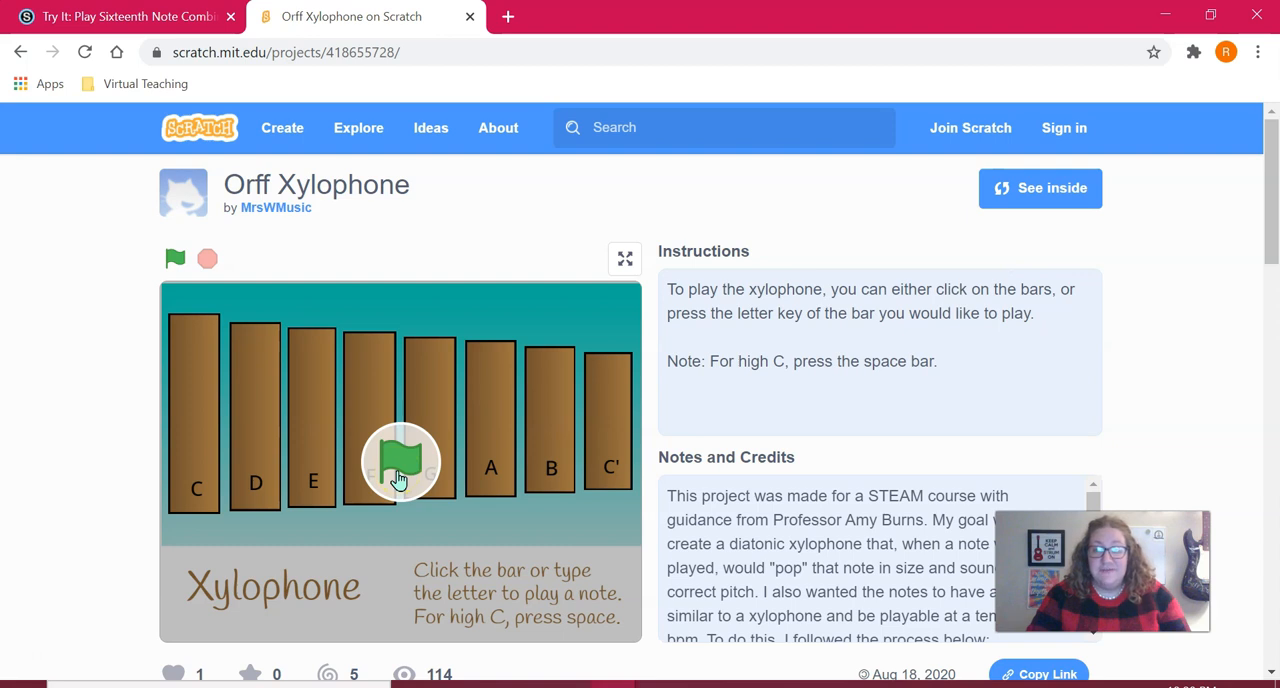
click(398, 465)
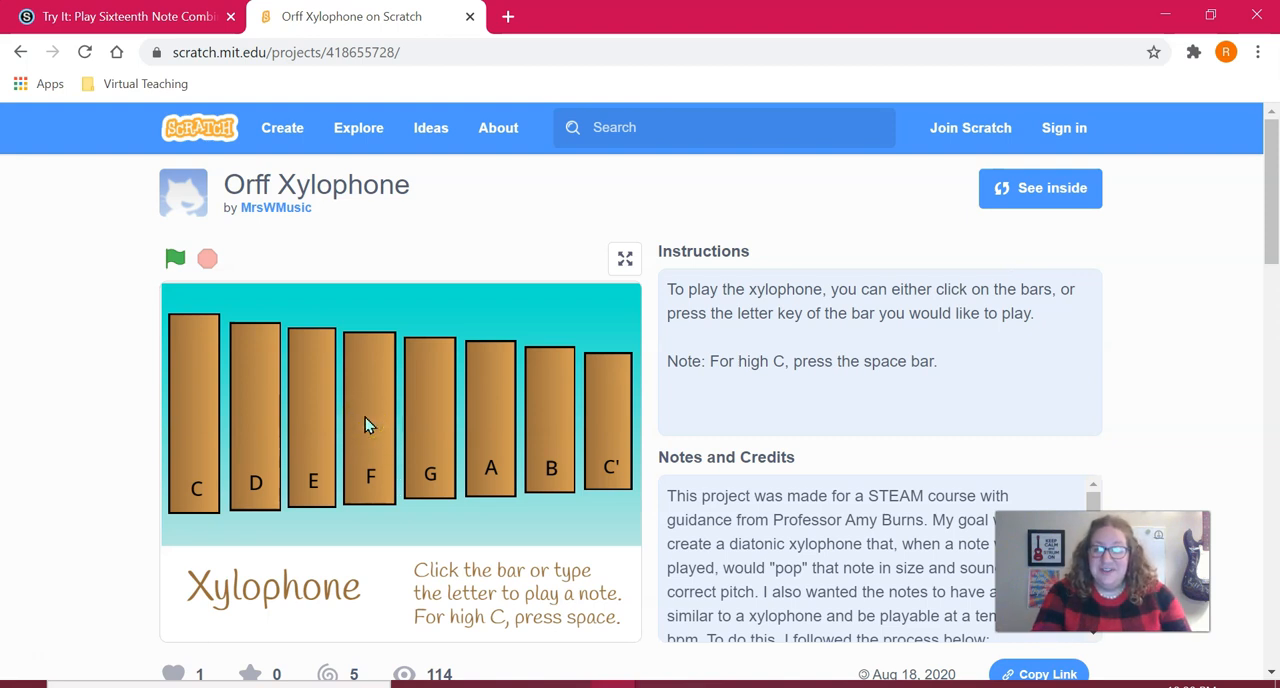
click(255, 420)
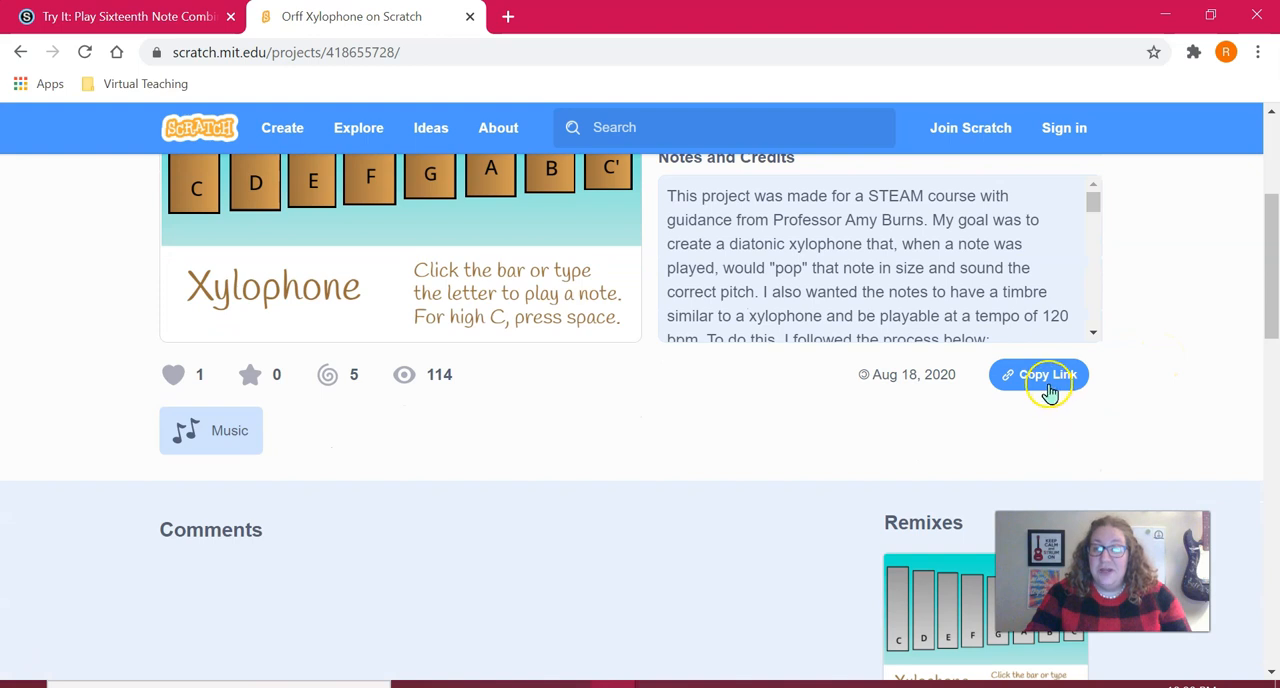
Copy the Orff Xylophone embed code and return to the Schoology assessment tab
click(1048, 374)
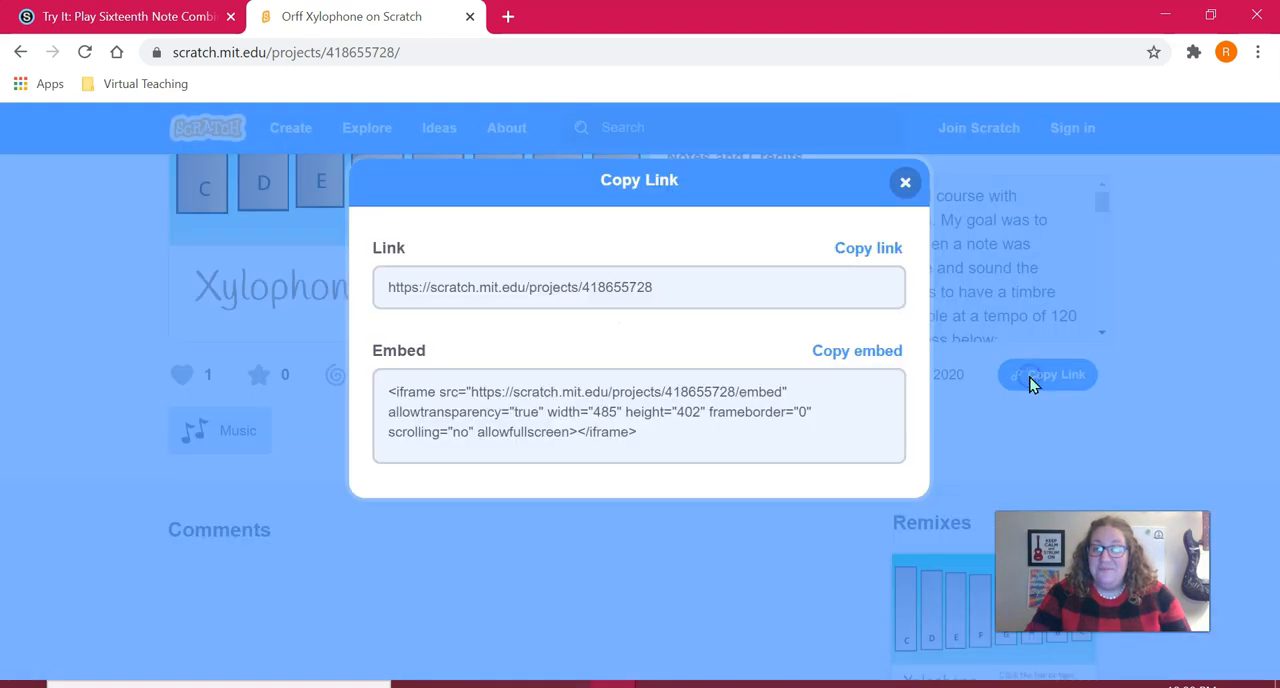
mouse_move(647, 383)
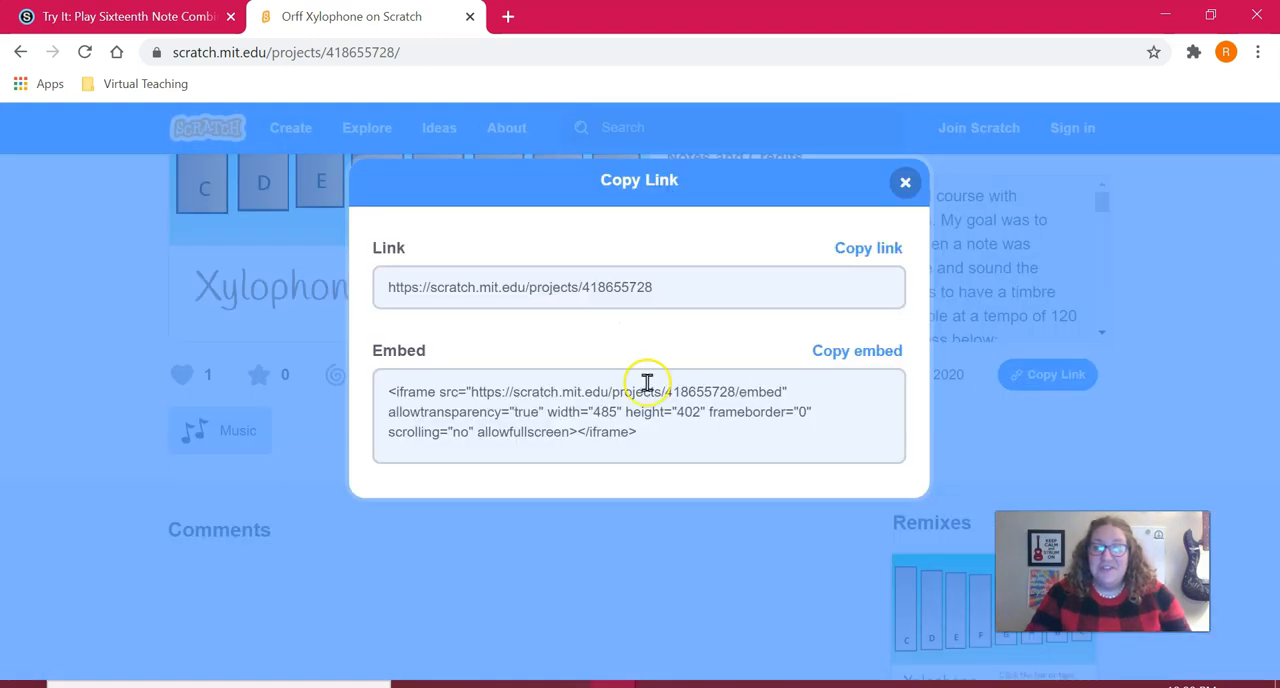
mouse_move(657, 426)
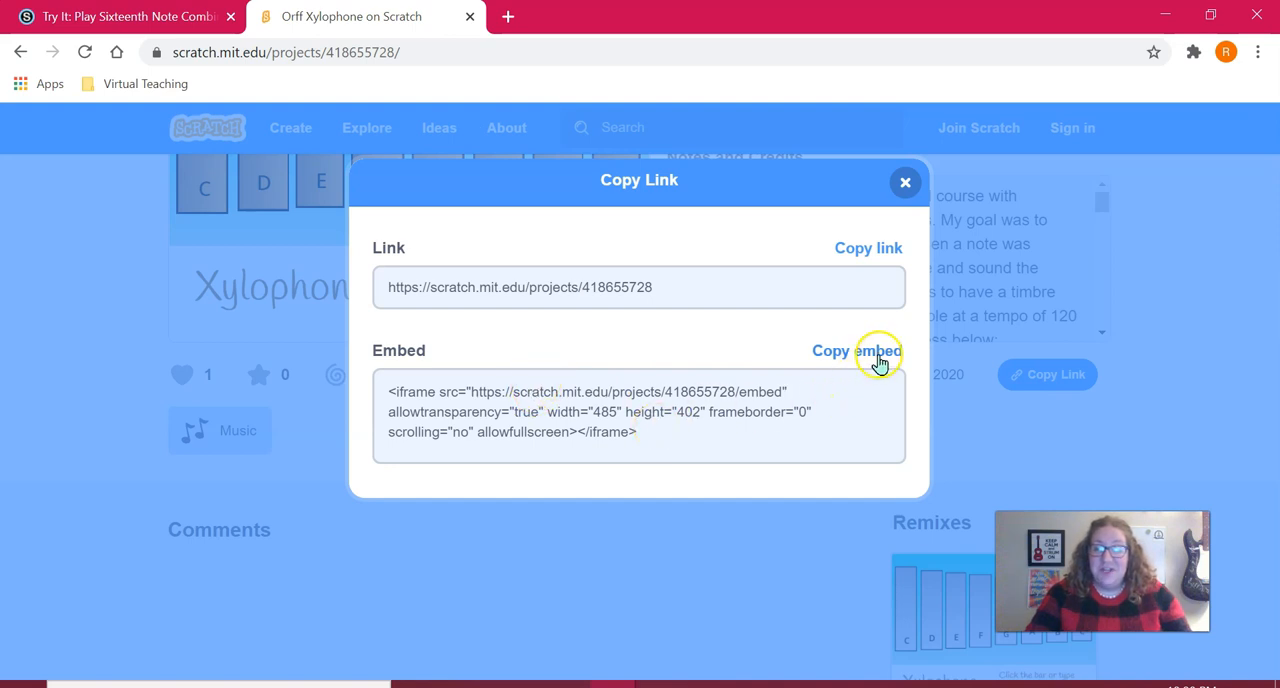
click(856, 350)
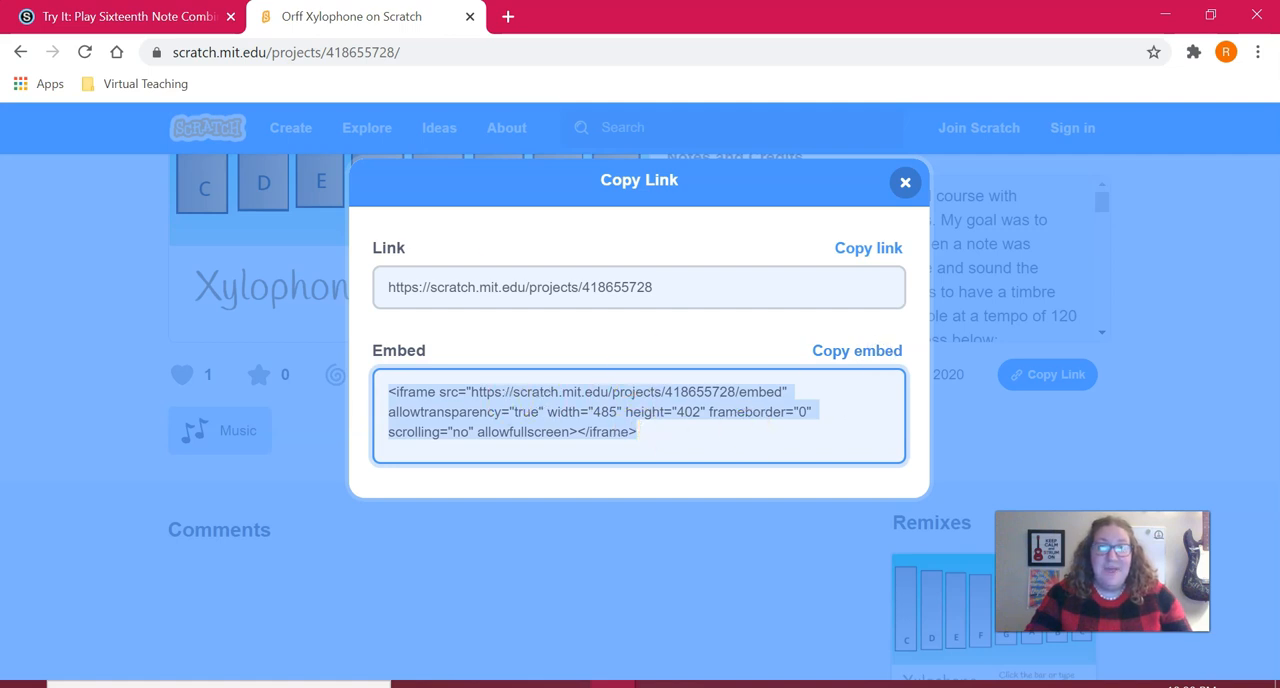
click(130, 17)
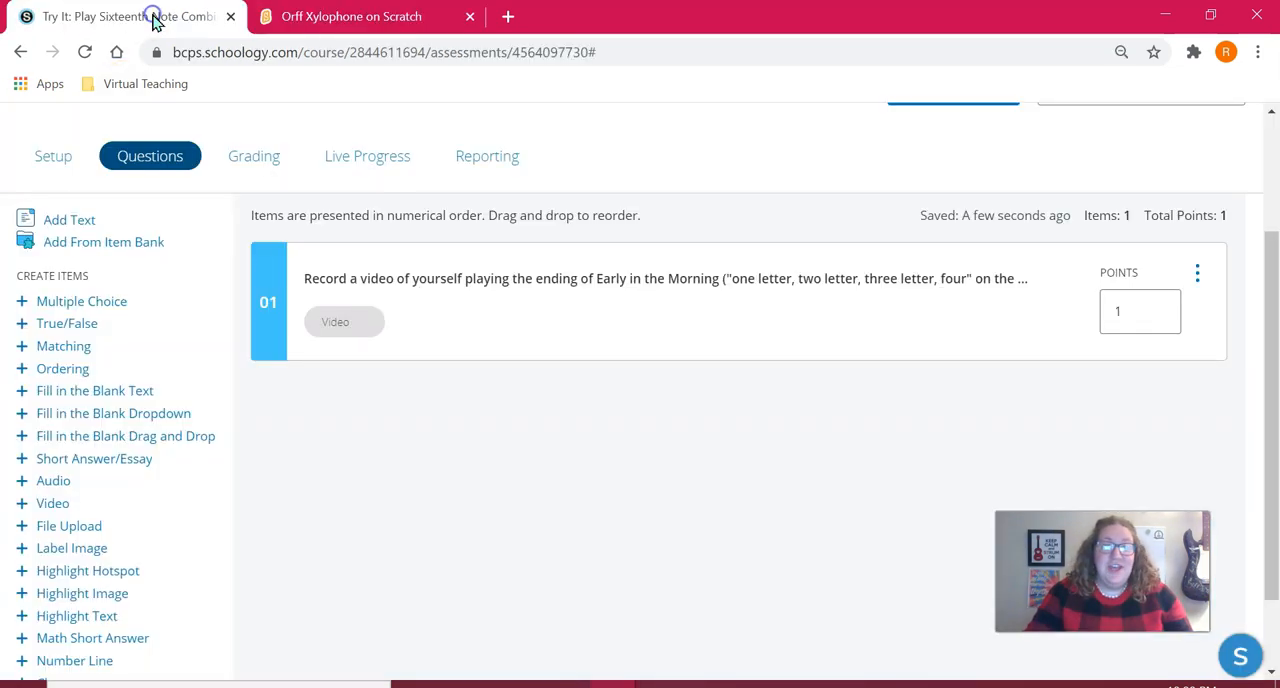
mouse_move(535, 513)
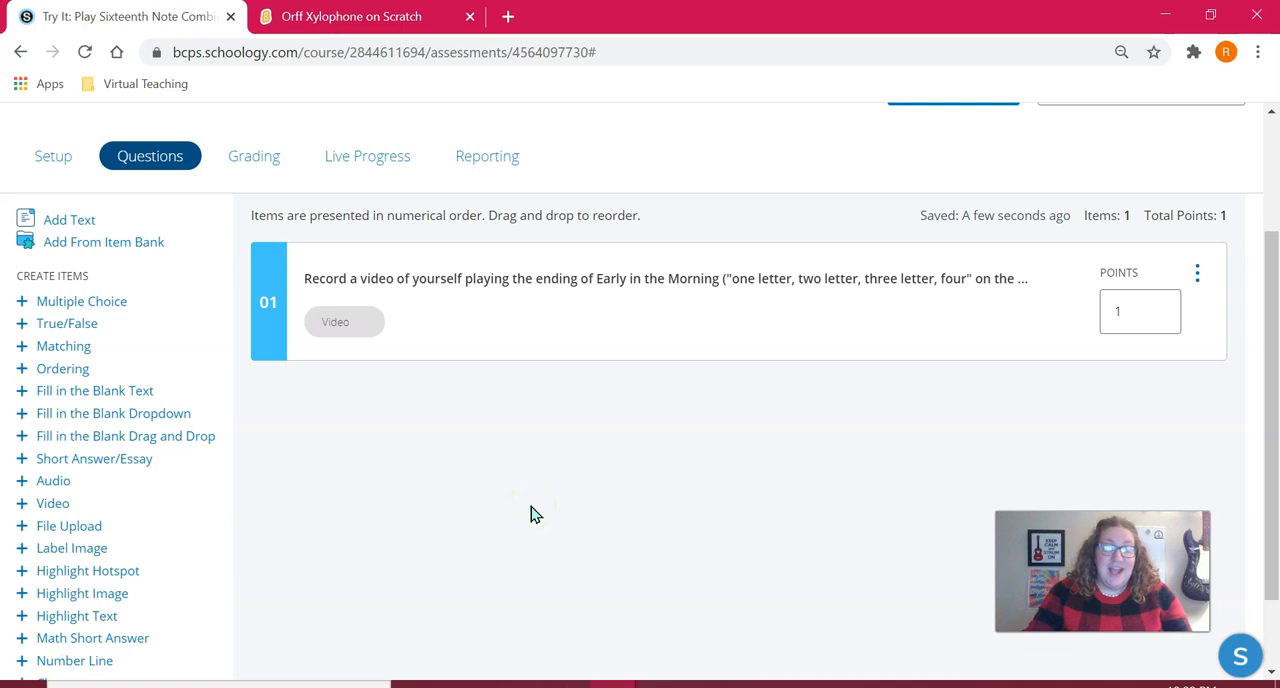
mouse_move(56, 504)
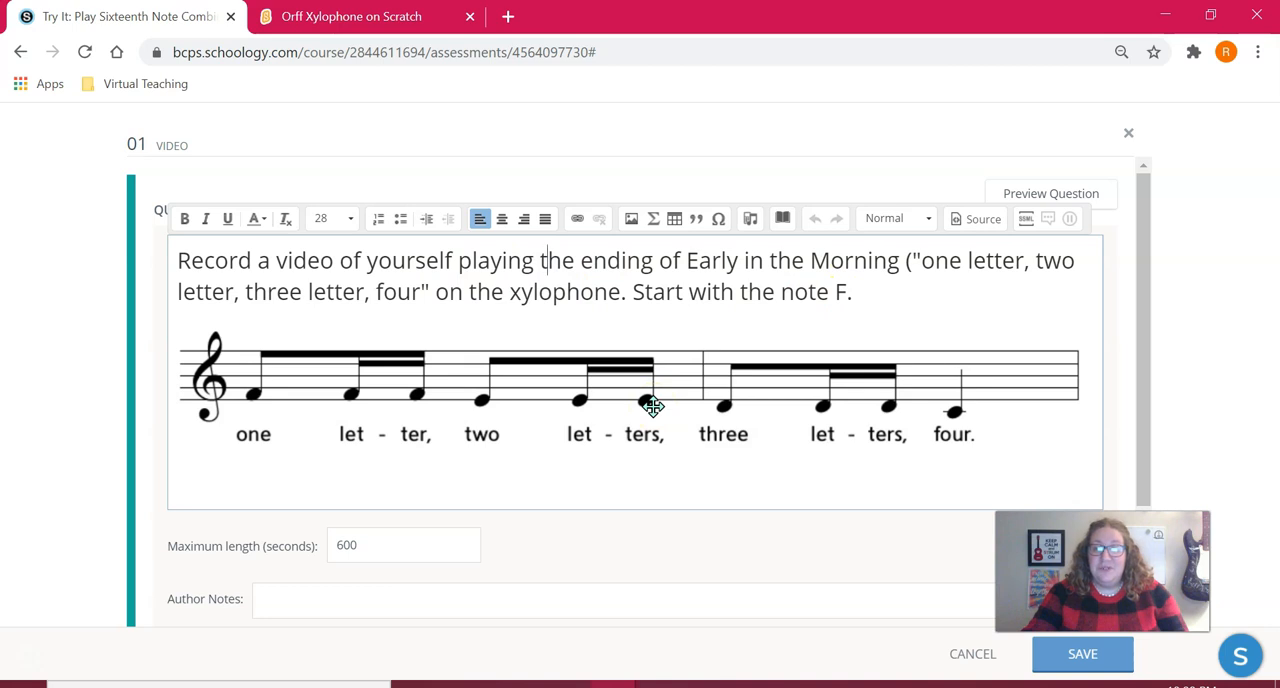
Click into the video question's prompt text, away from the notation image
click(652, 405)
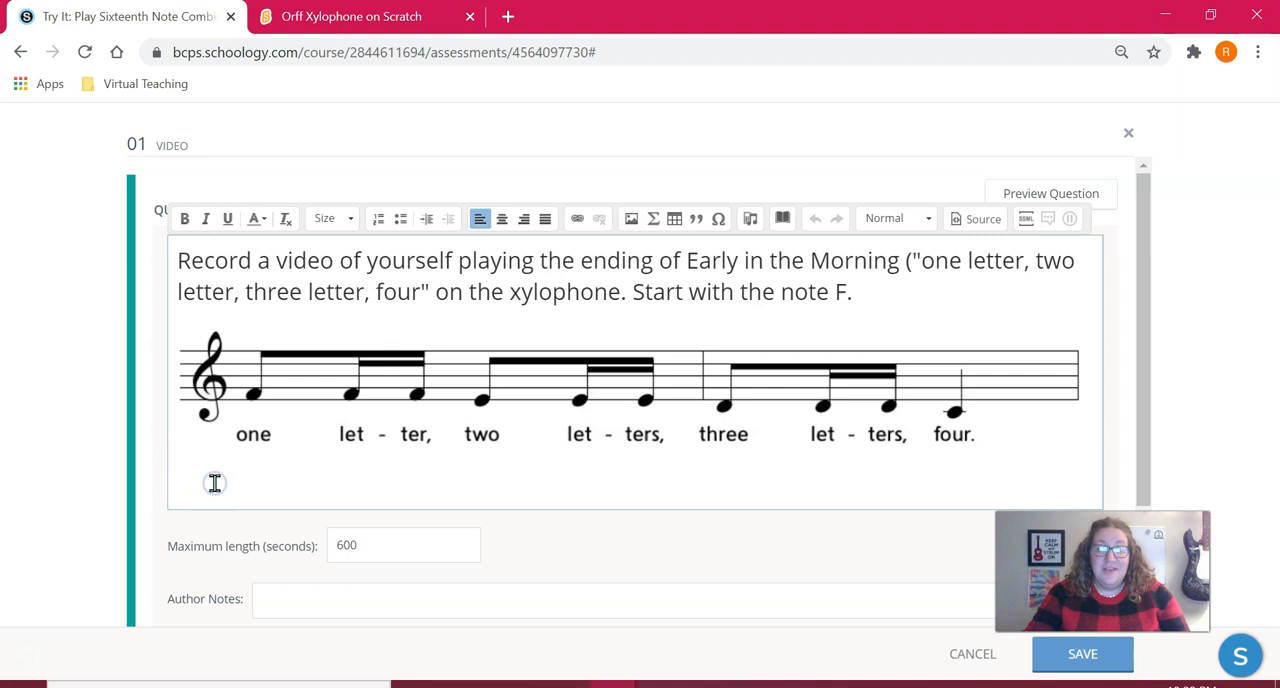
click(215, 481)
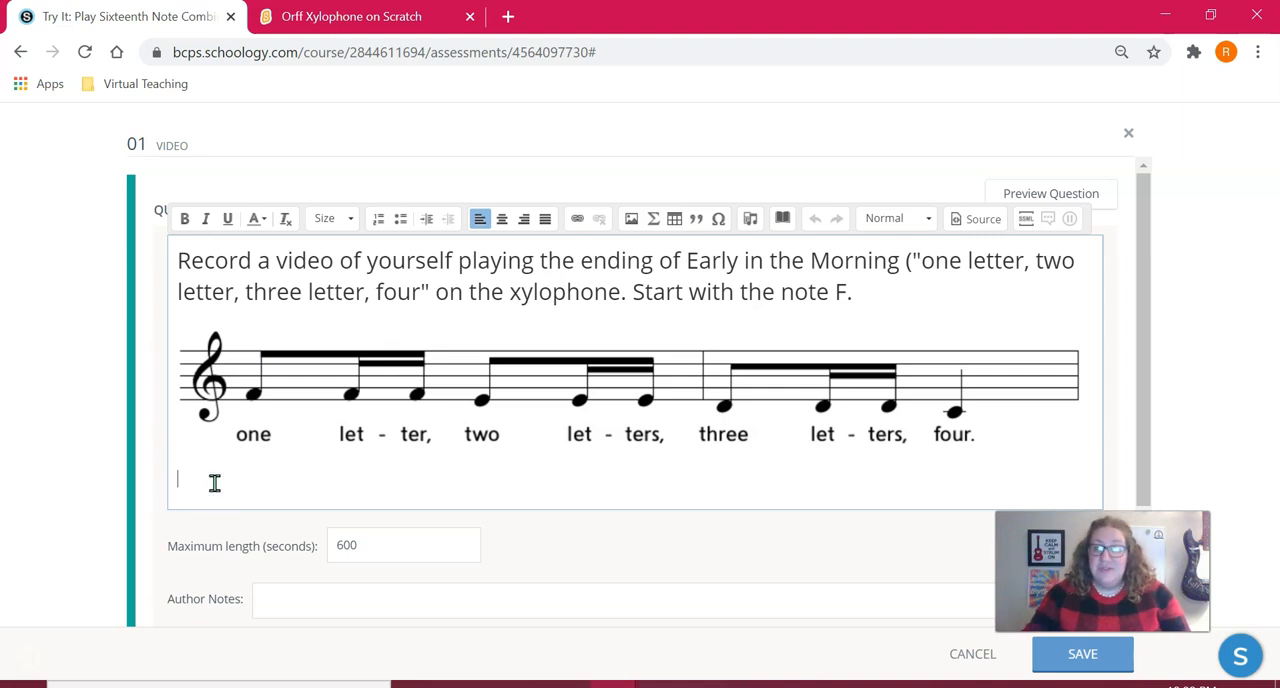
mouse_move(1258, 308)
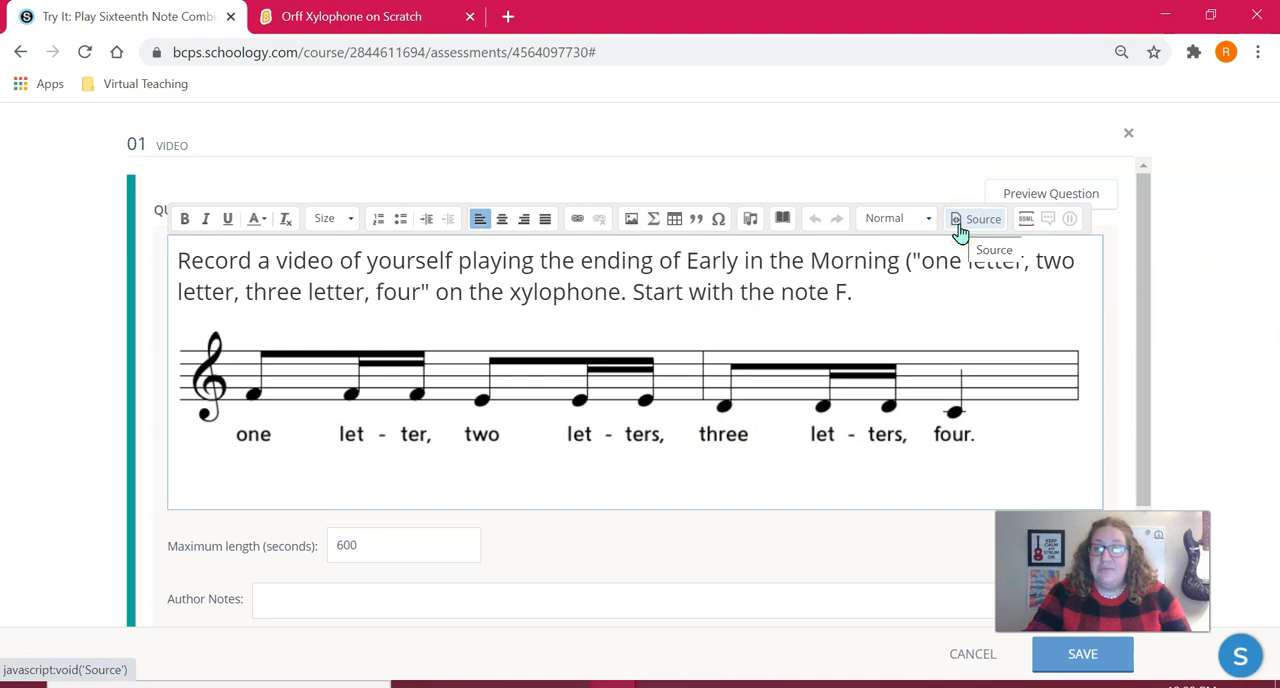
mouse_move(985, 225)
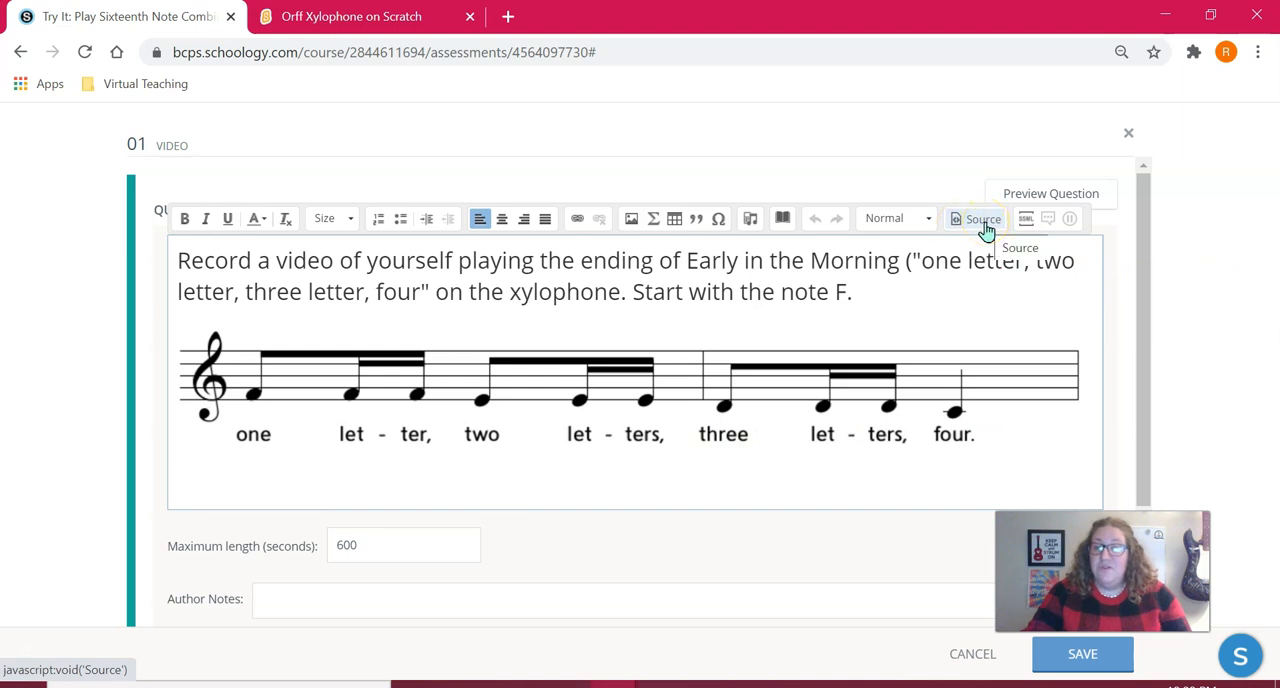
Paste the Scratch iframe code in the HTML source below the notation image
click(980, 219)
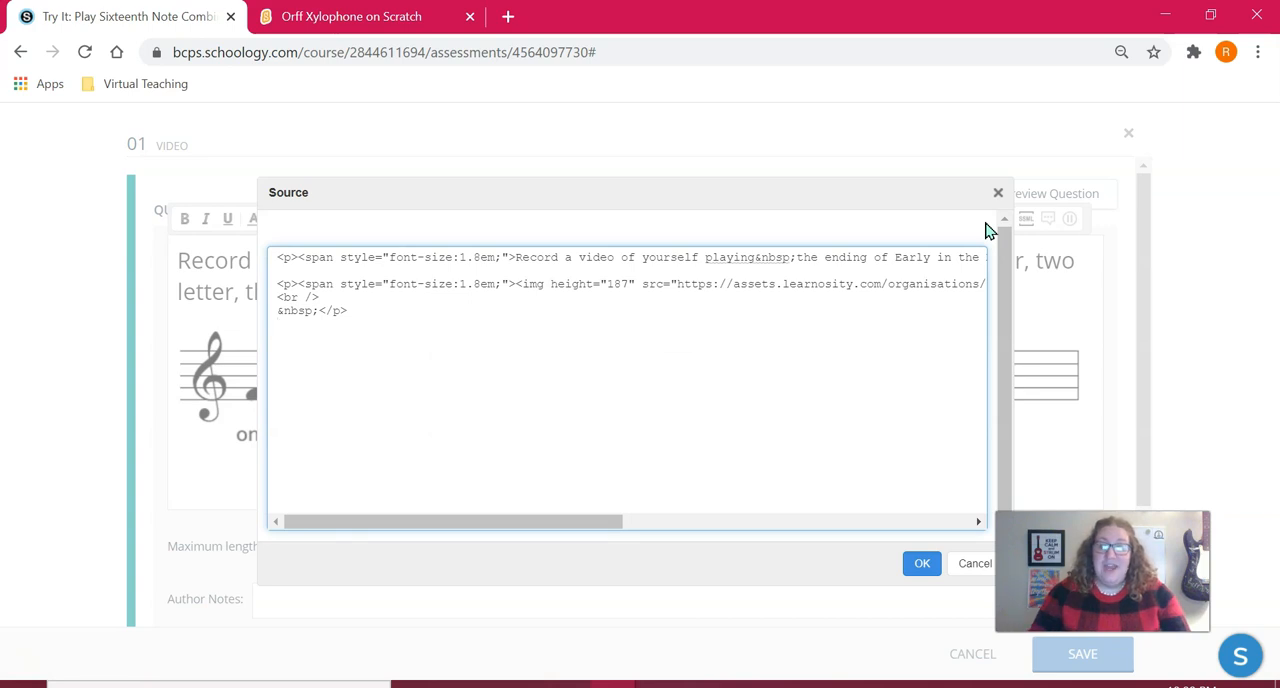
click(285, 325)
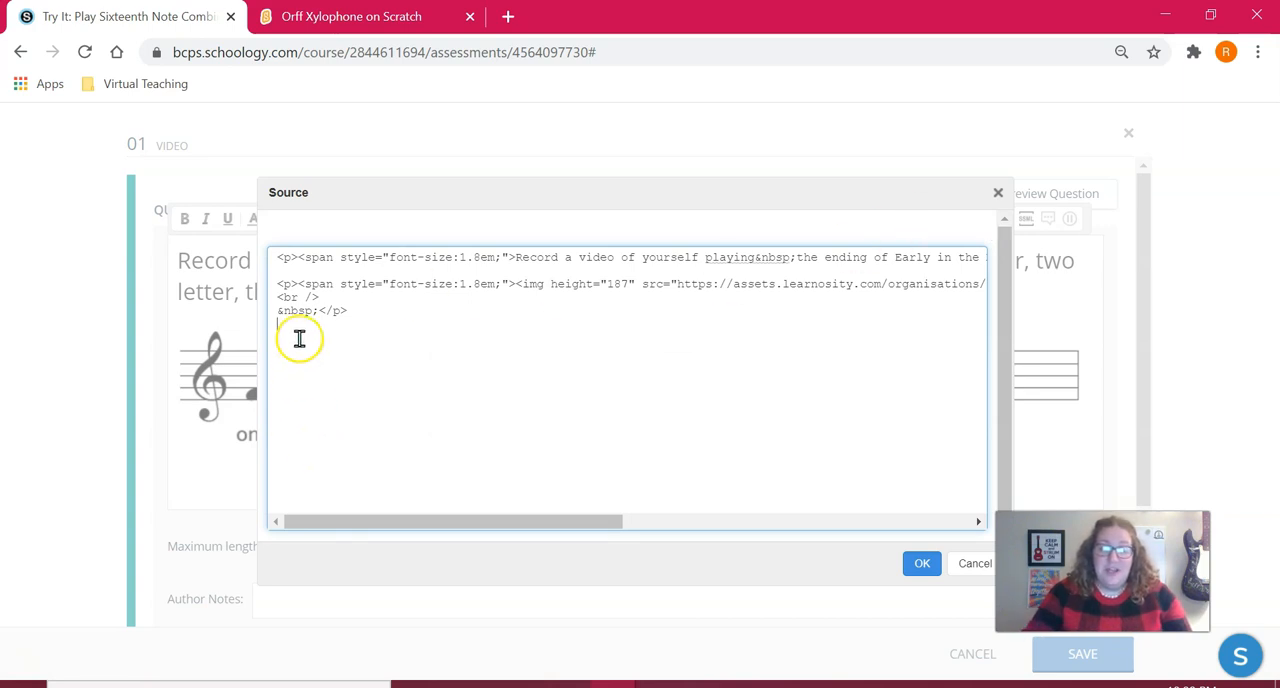
scroll(right, 3)
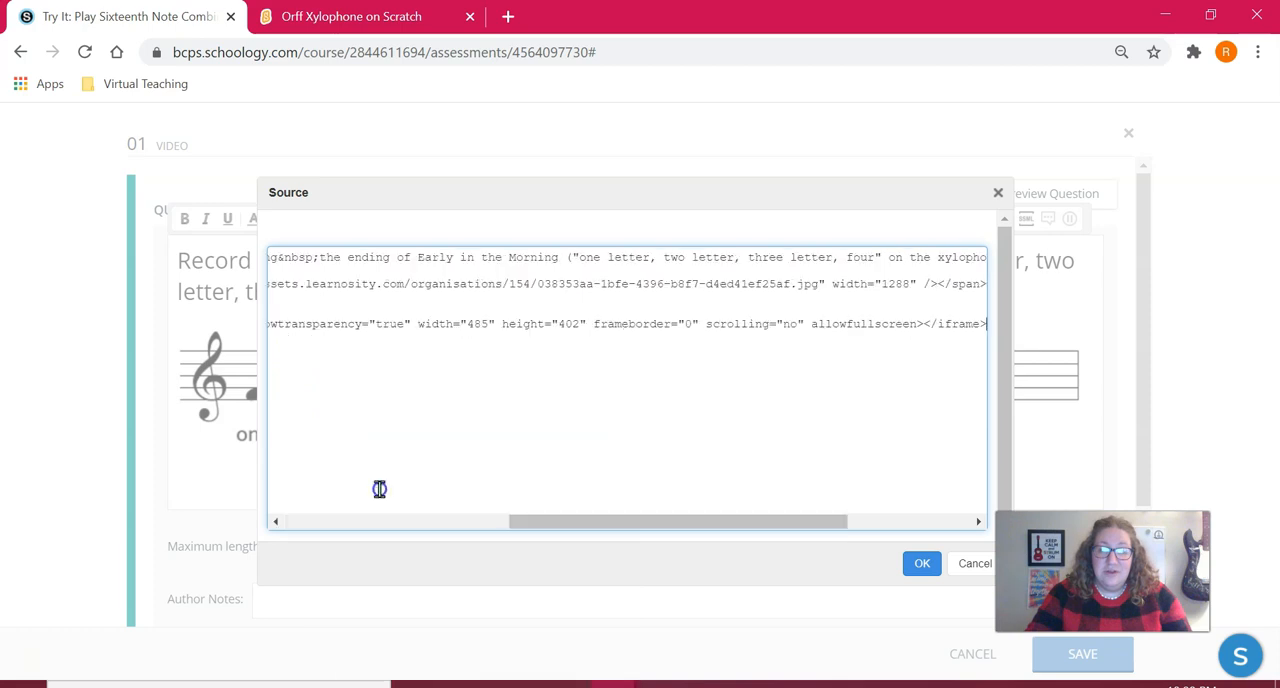
Apply the edited source to the prompt and scroll to the Save button
click(921, 563)
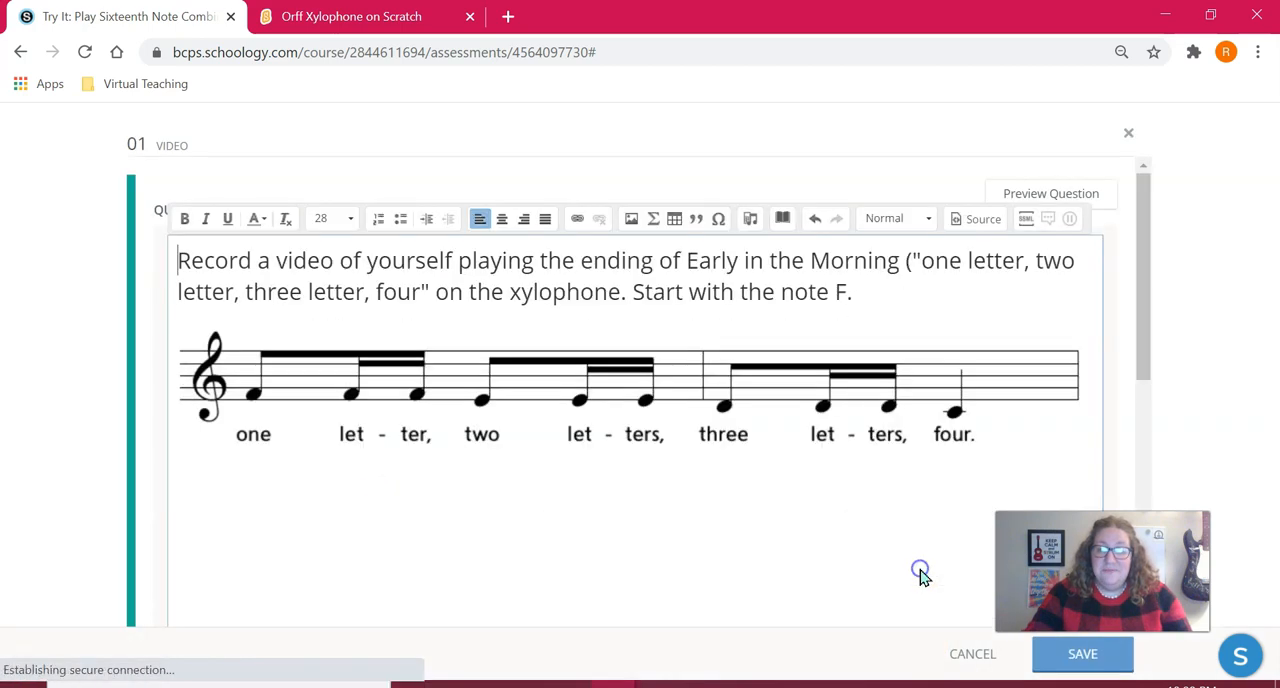
scroll(down, 3)
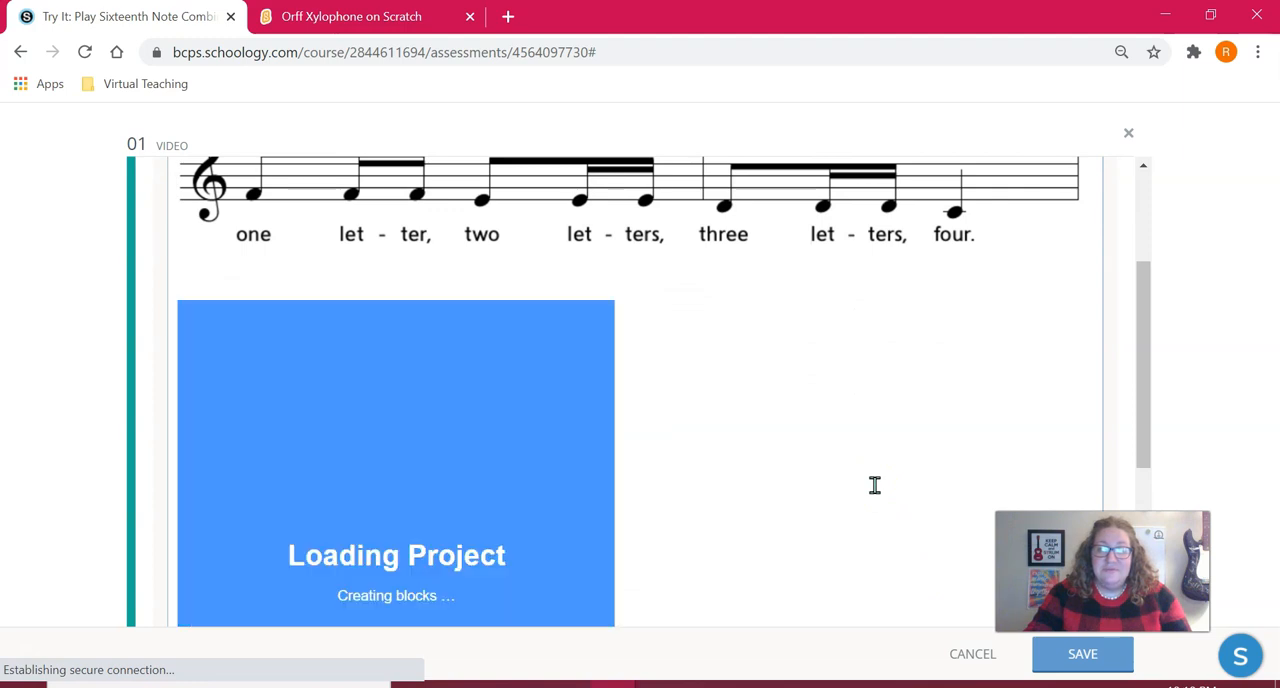
scroll(down, 3)
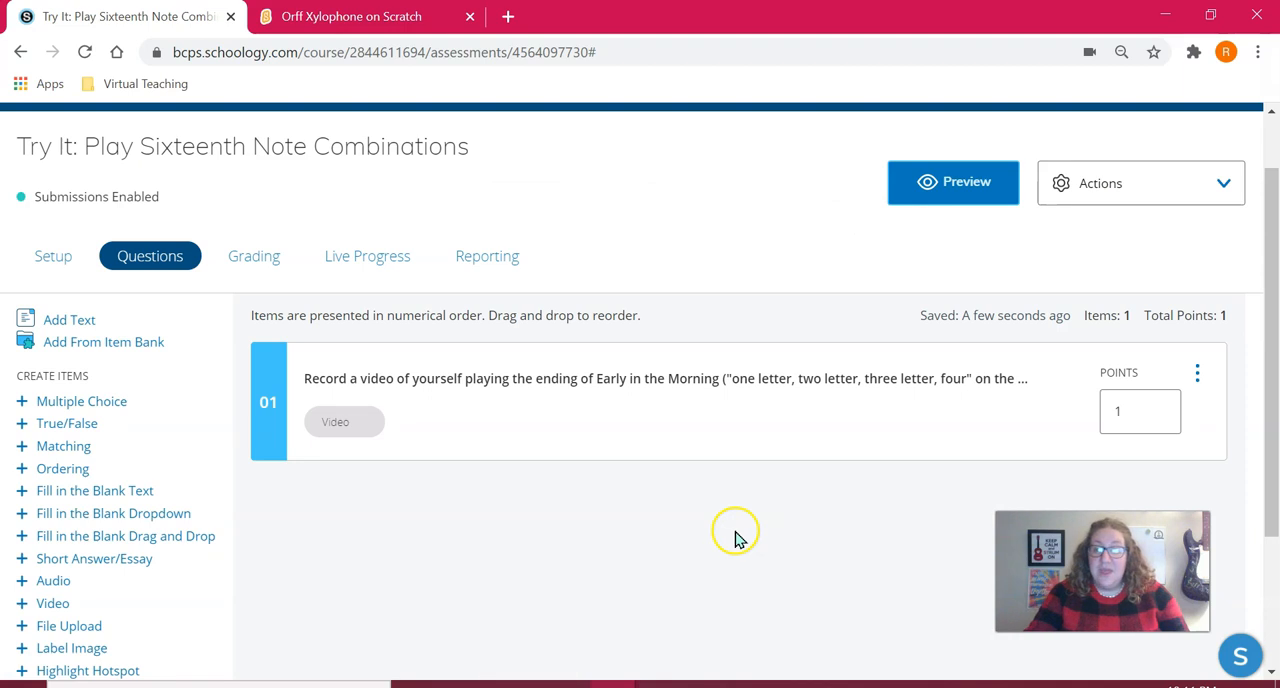
mouse_move(745, 539)
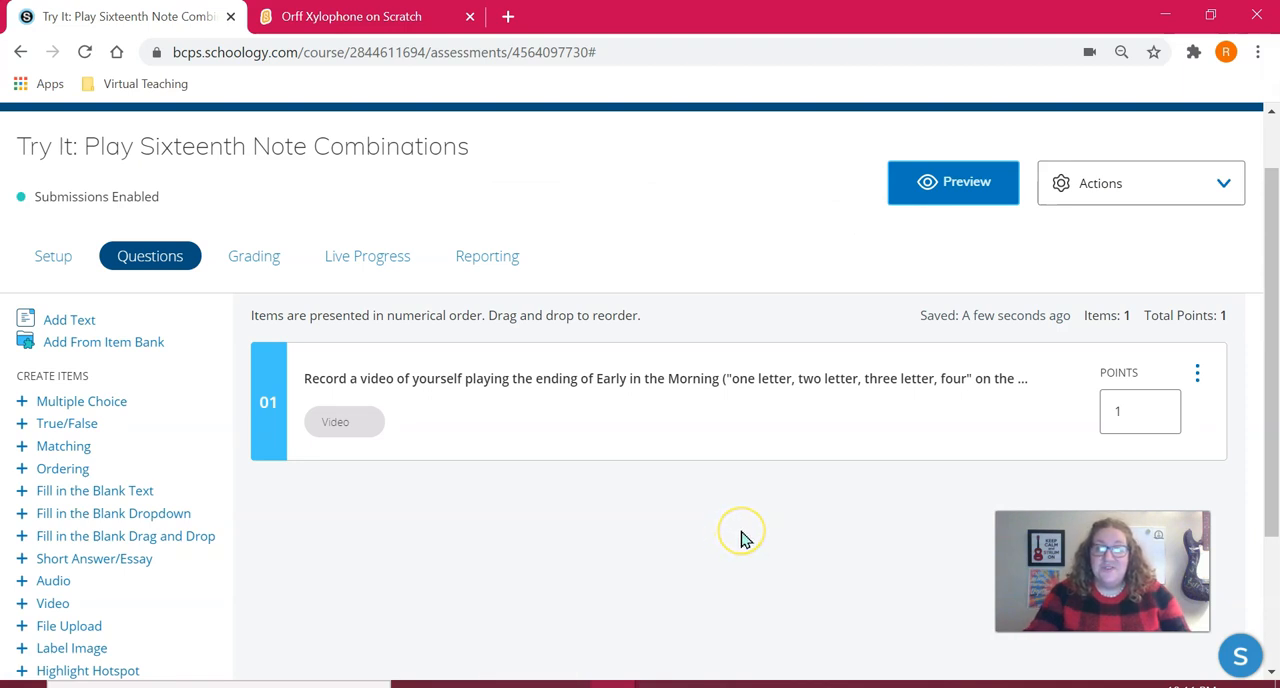
mouse_move(729, 160)
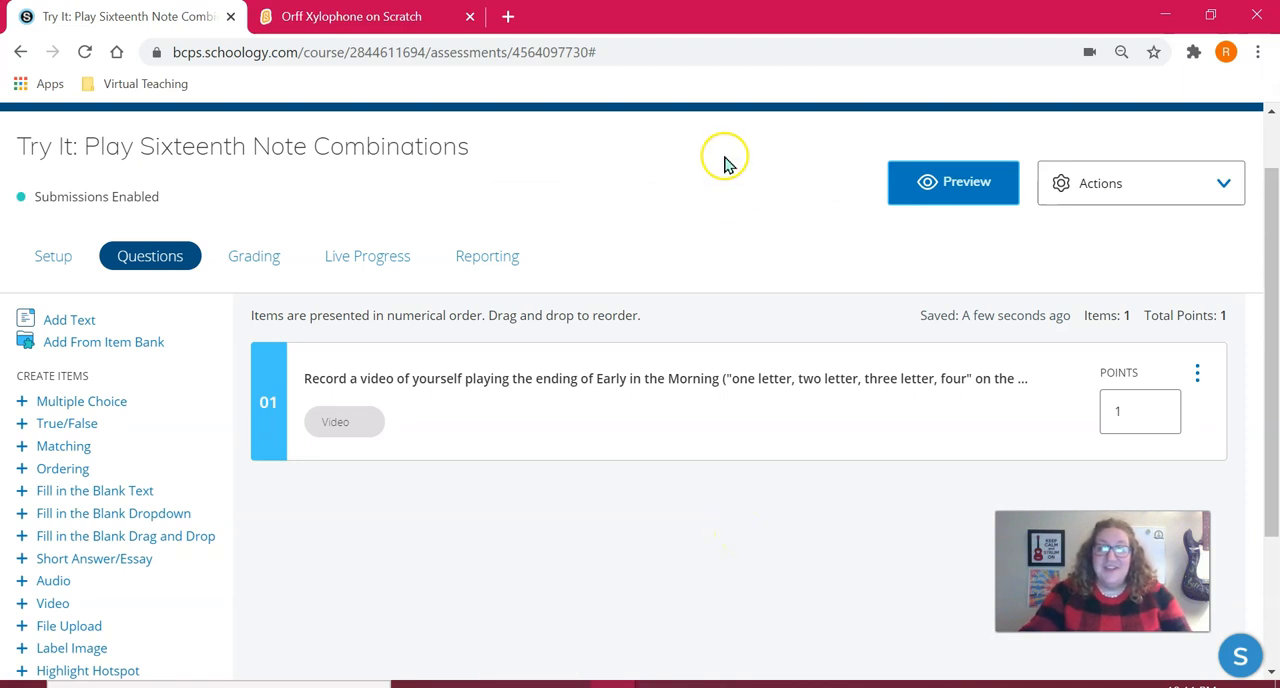
Preview the Try It: Play Sixteenth Note Combinations assessment as a student
click(953, 182)
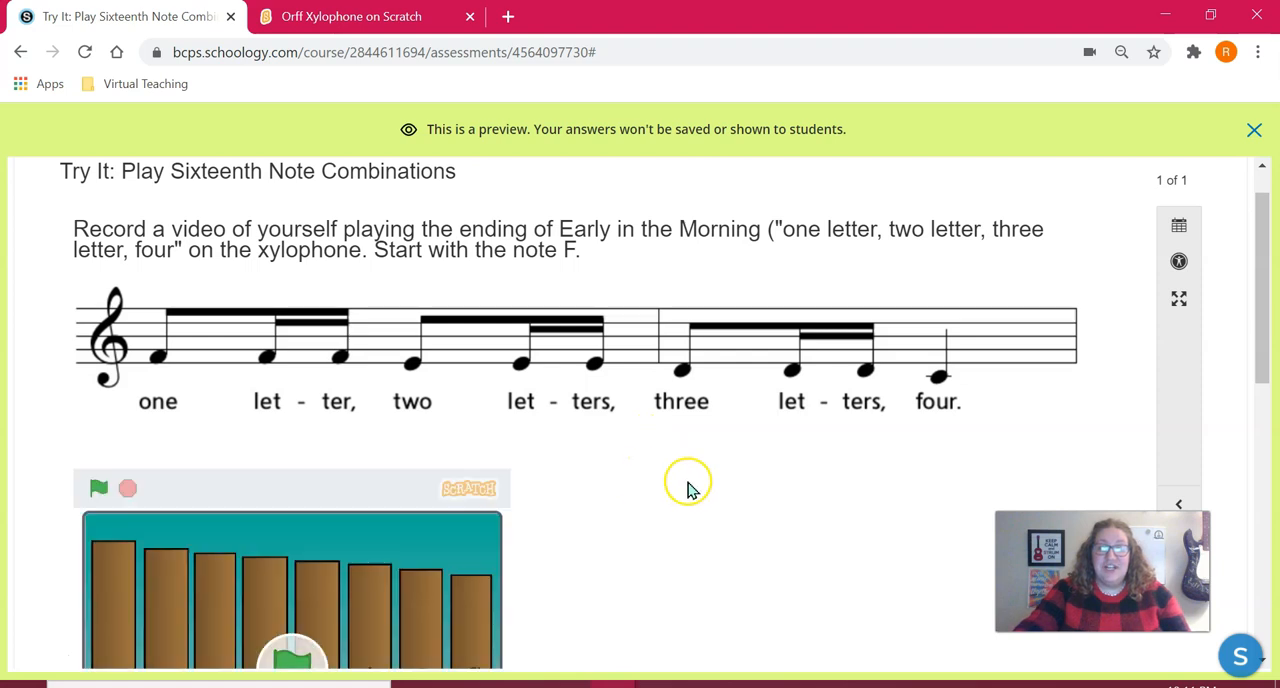
Start the embedded xylophone with its green flag and scroll down to the video recorder
scroll(down, 3)
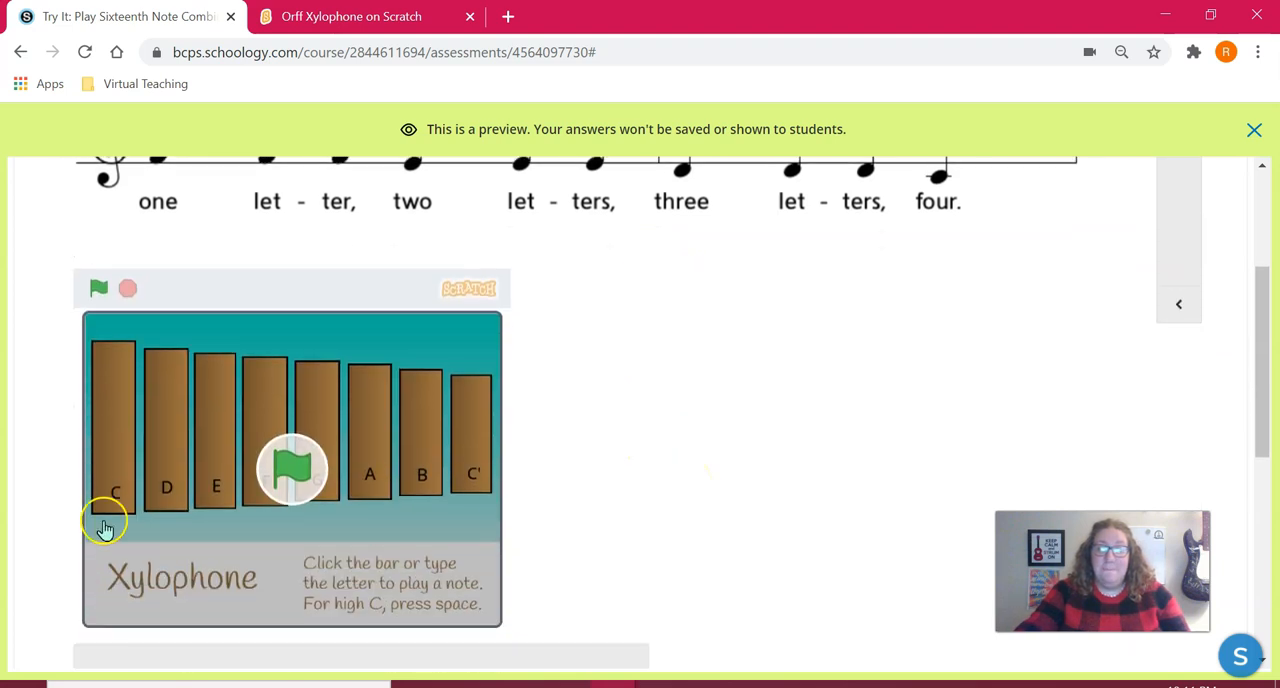
click(293, 468)
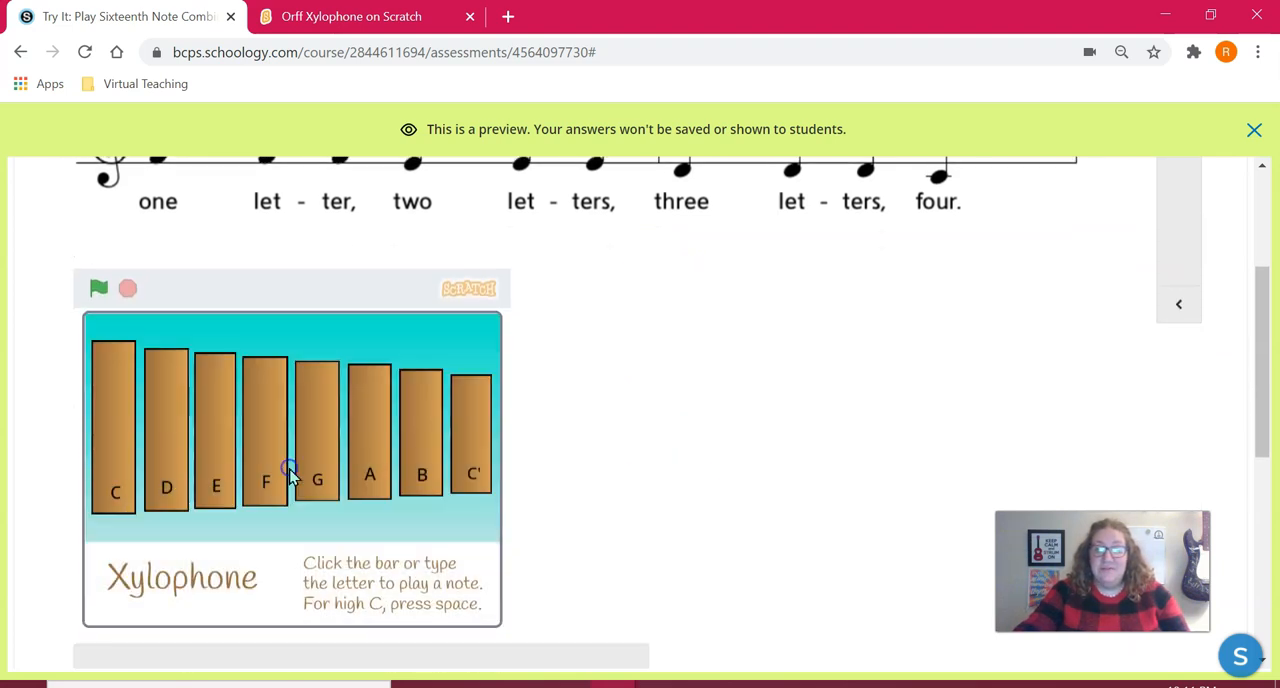
scroll(down, 3)
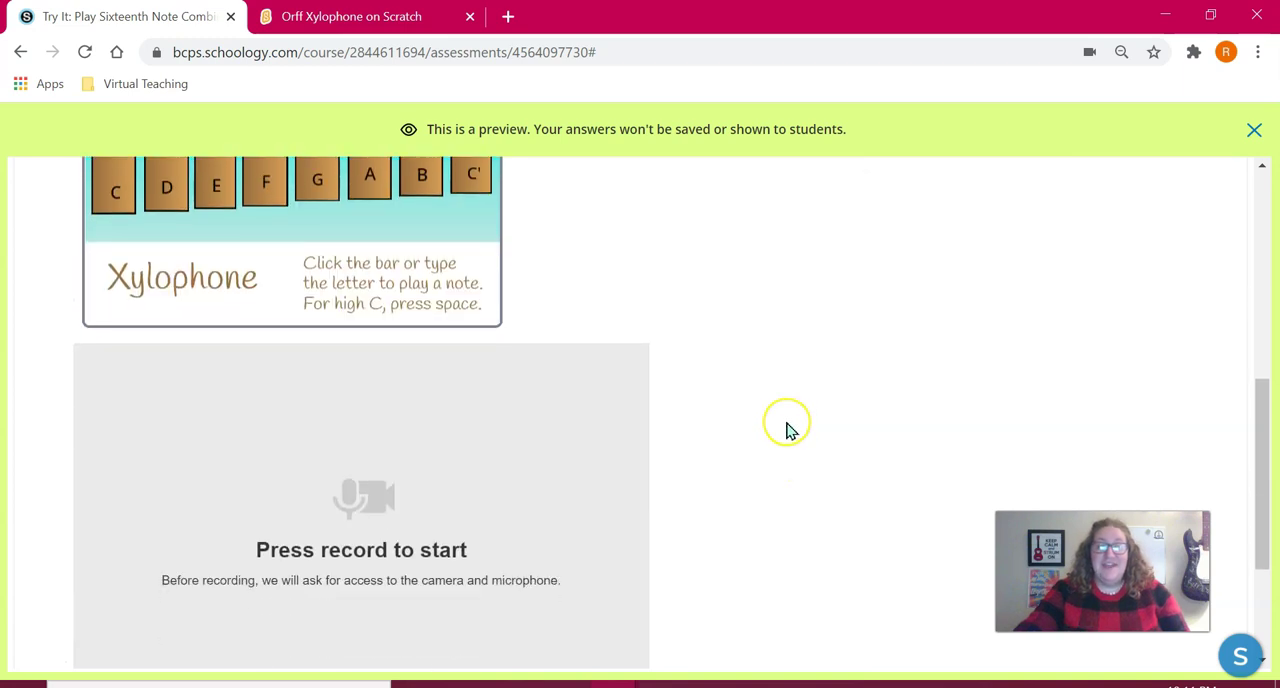
scroll(down, 3)
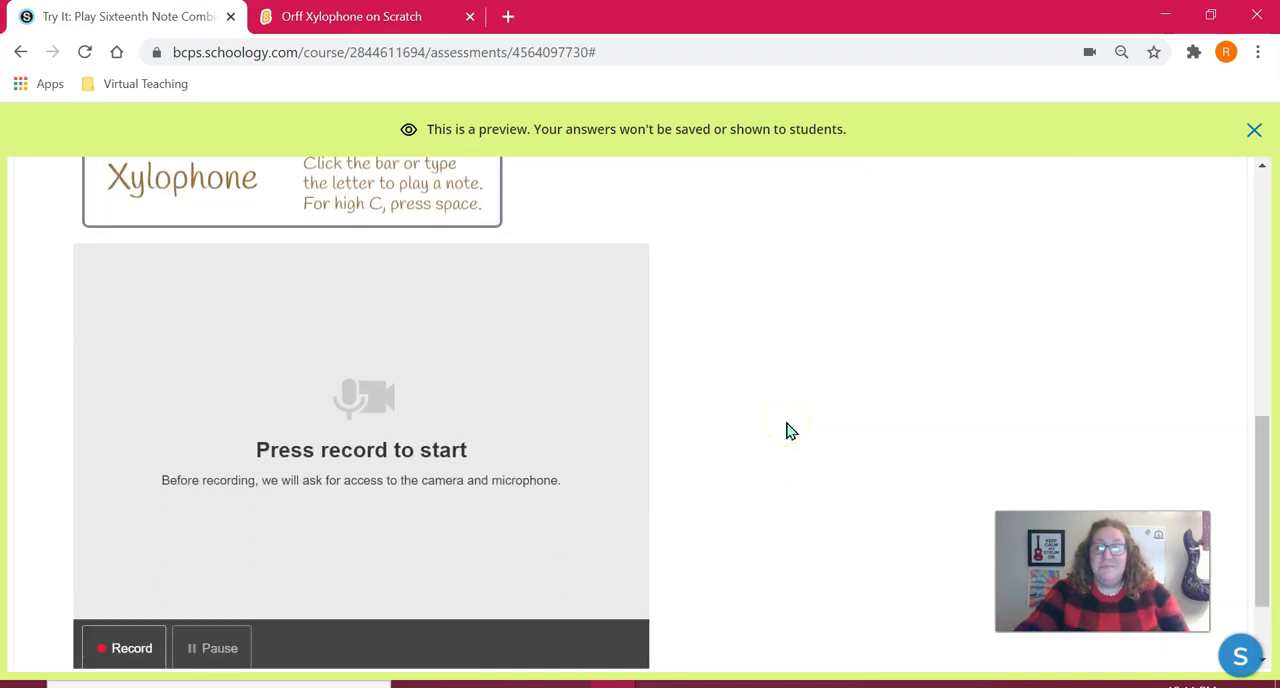
mouse_move(812, 436)
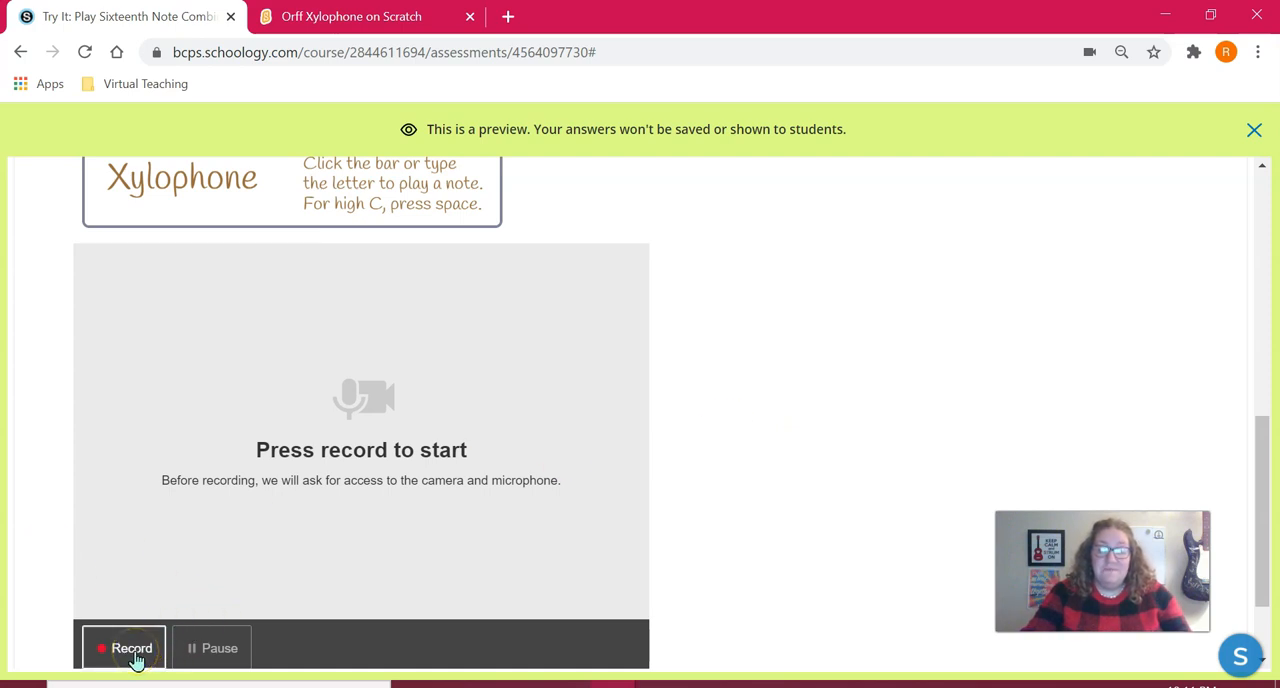
mouse_move(432, 451)
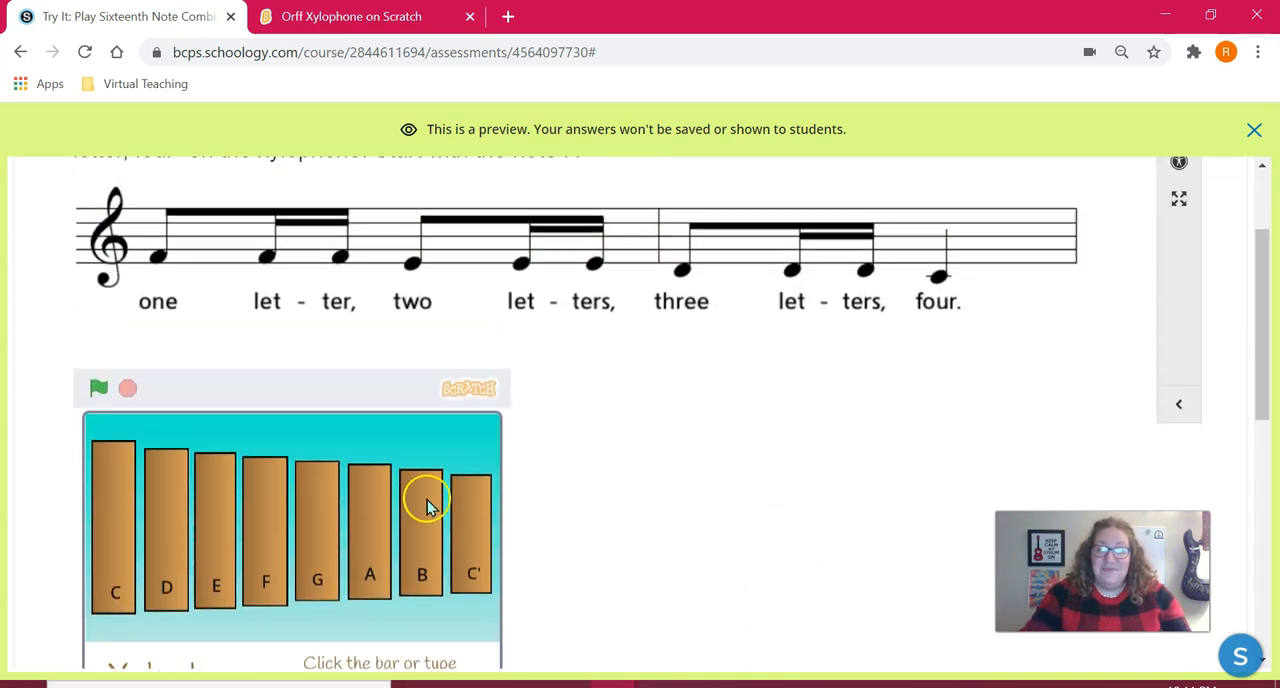
mouse_move(580, 632)
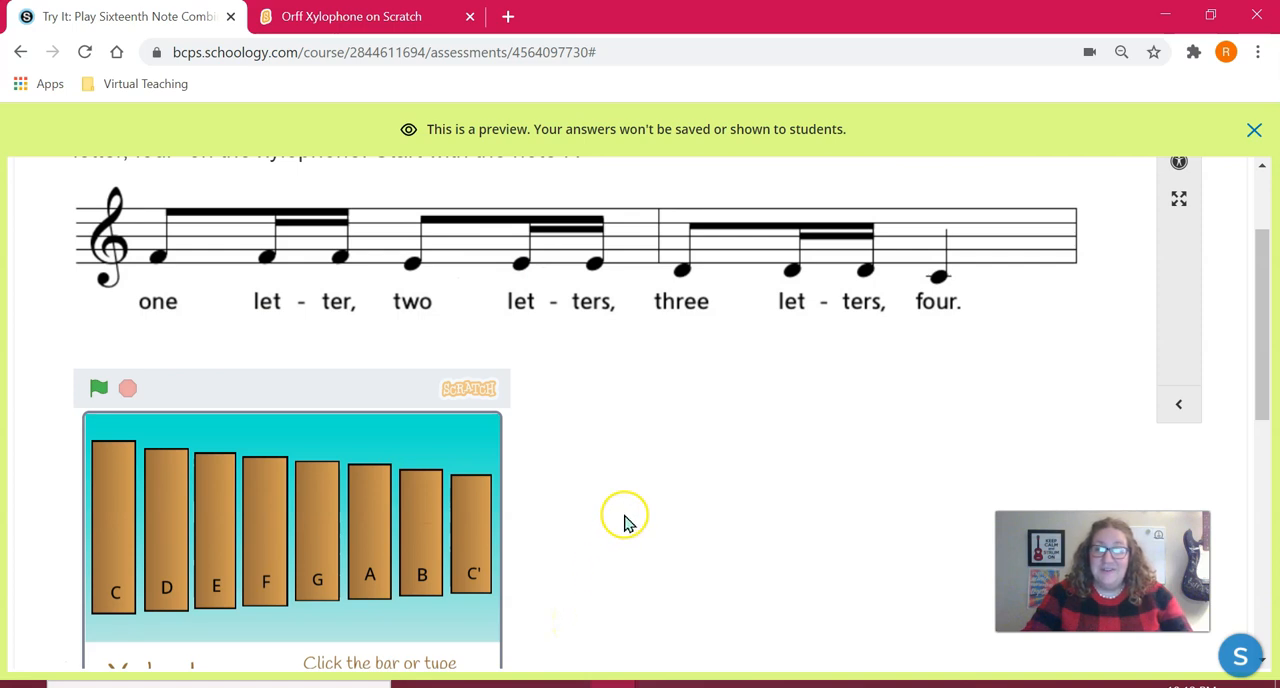
mouse_move(798, 478)
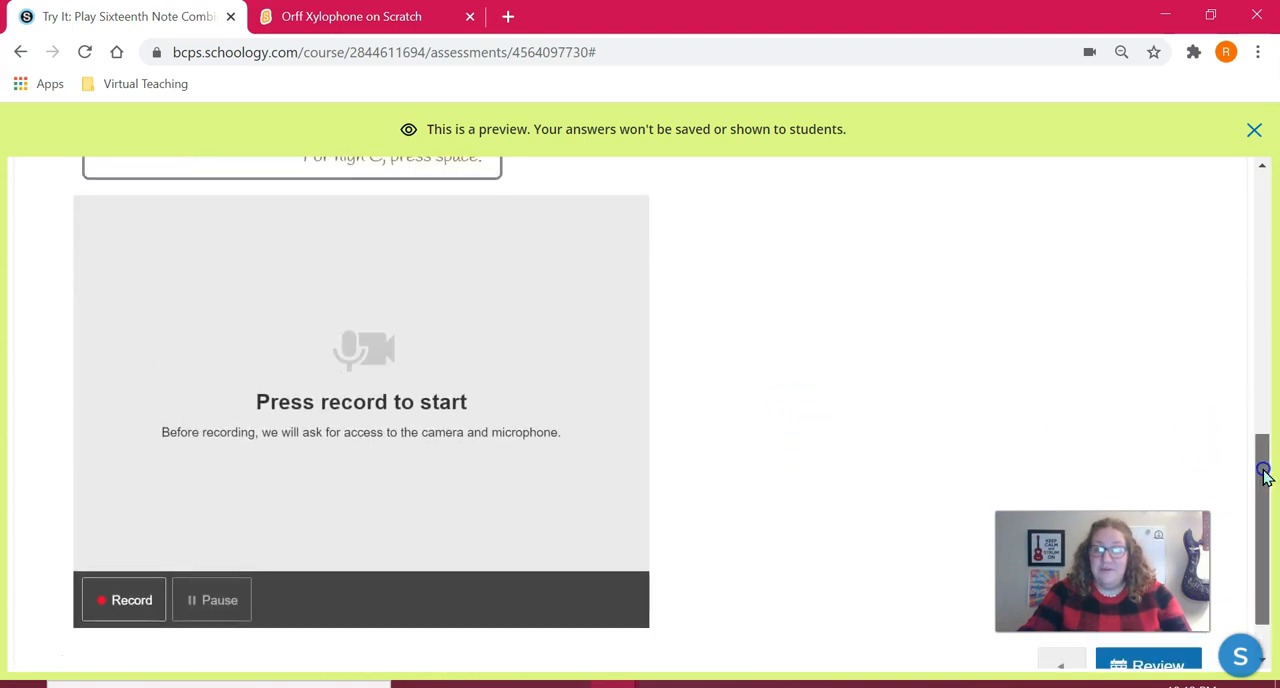
scroll(down, 3)
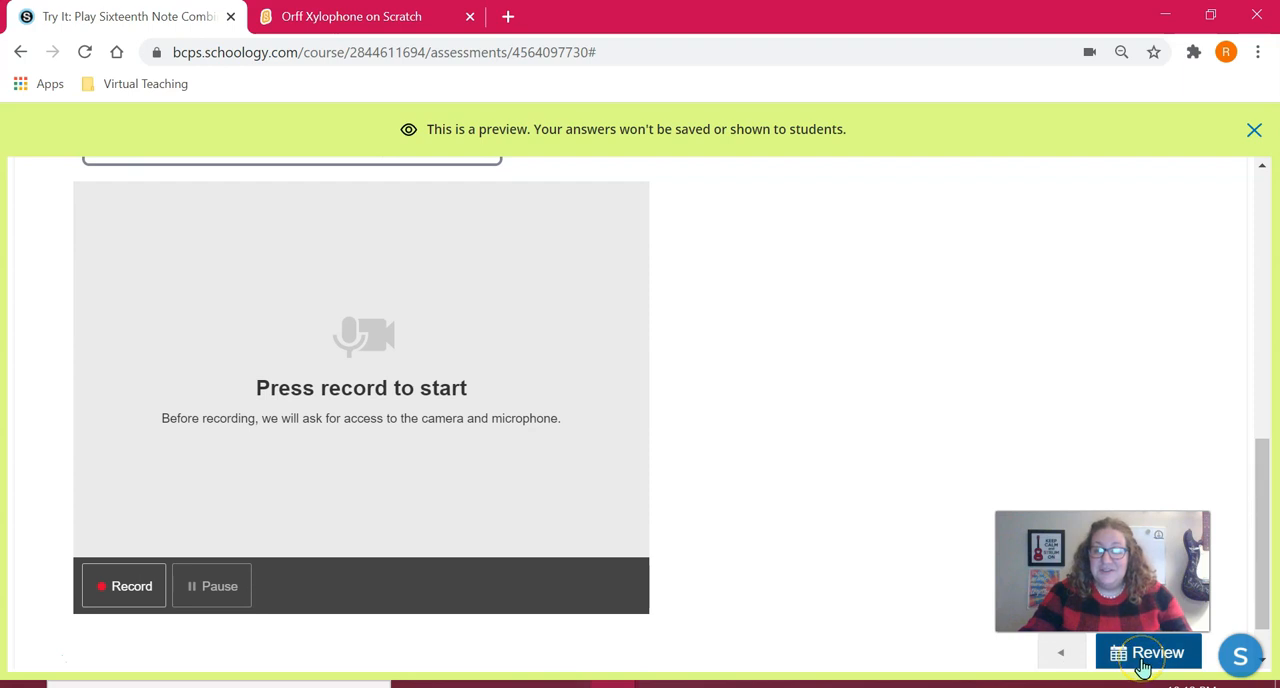
mouse_move(790, 505)
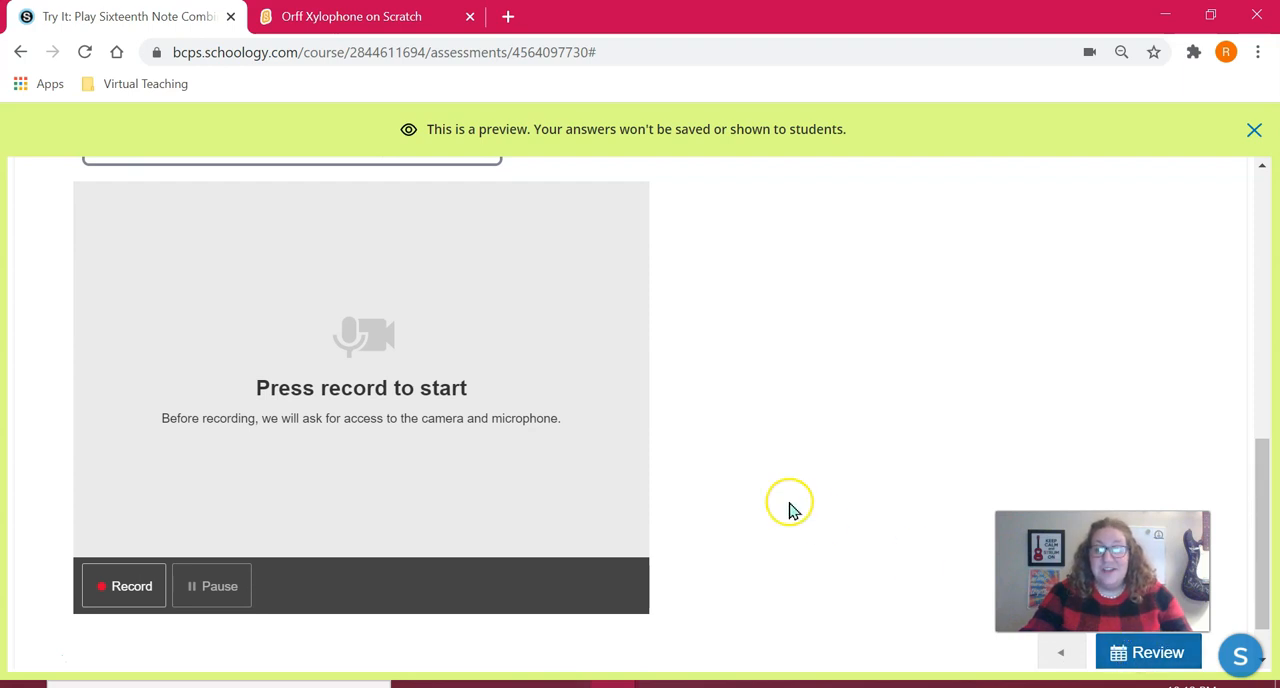
mouse_move(793, 511)
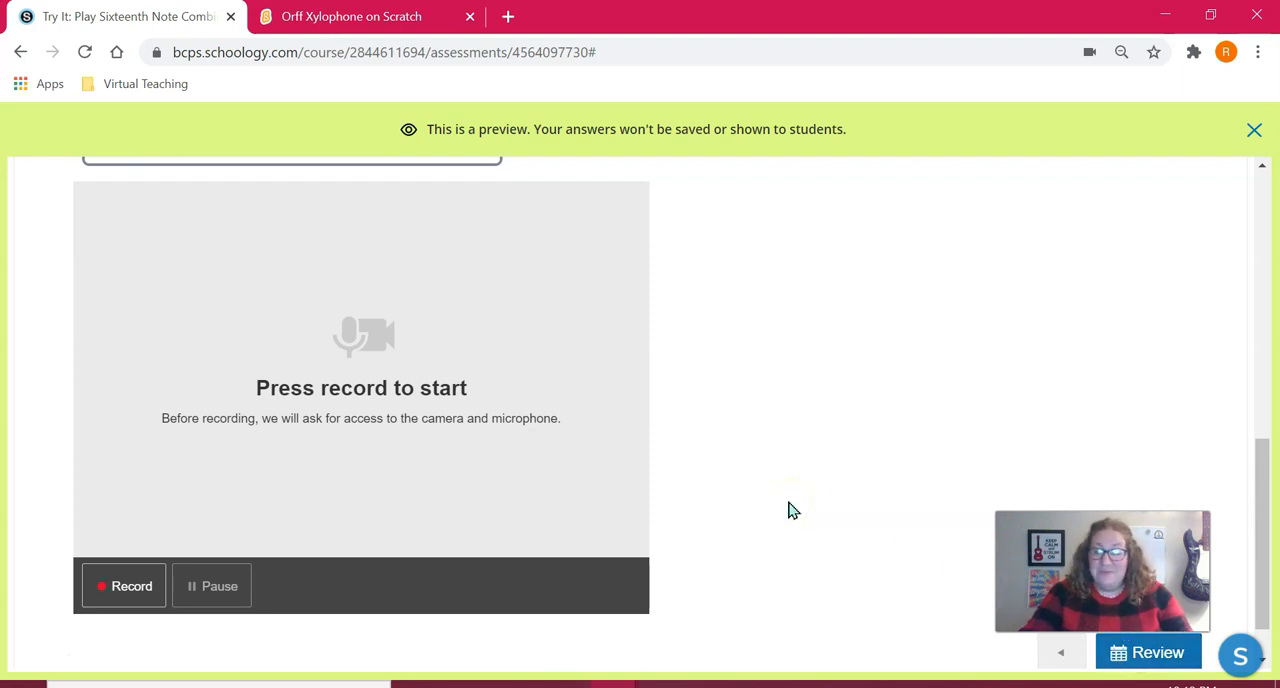